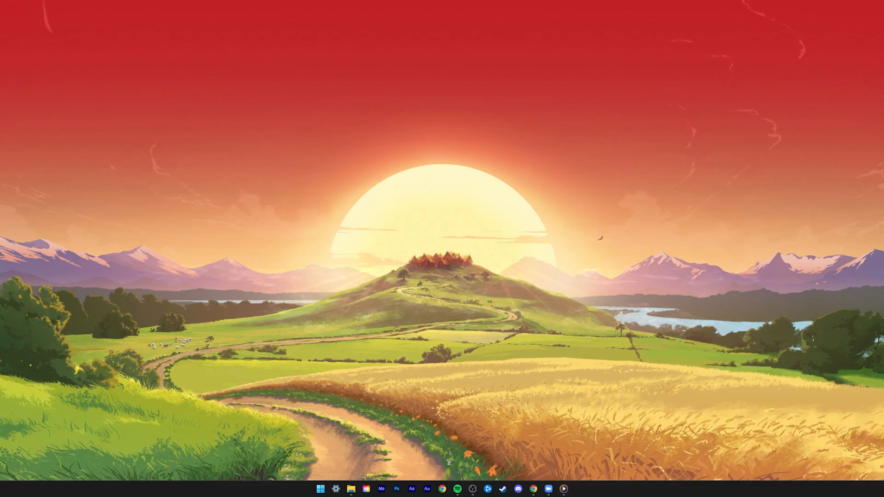
# Launch Zoom from the desktop to reach its home screen
pyautogui.click(517, 494)
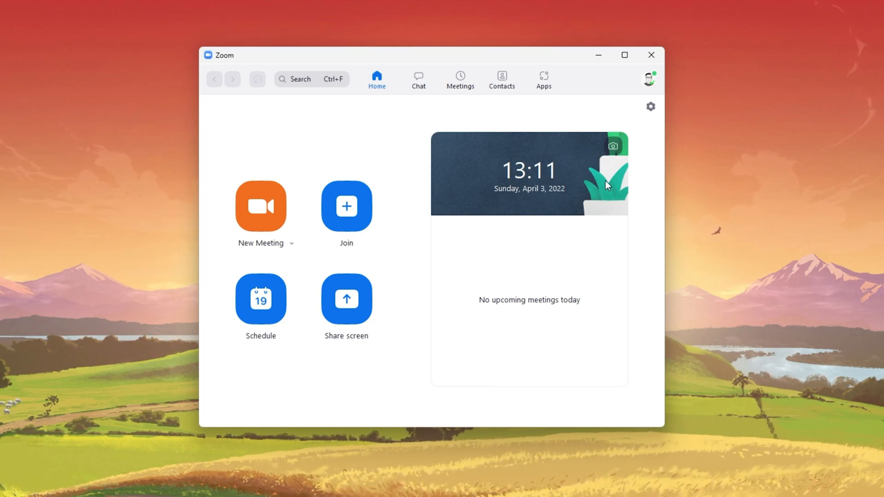
pyautogui.moveTo(650, 106)
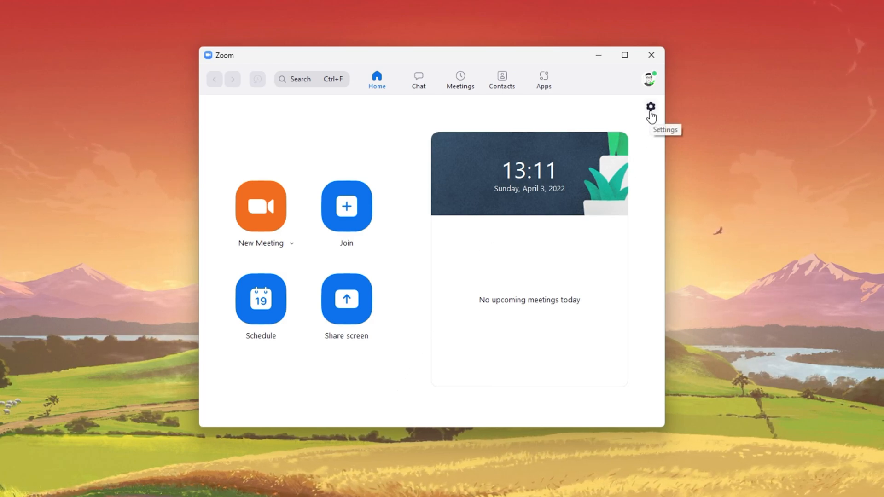
# Go to the Video section of Zoom Settings with the camera preview
pyautogui.click(649, 108)
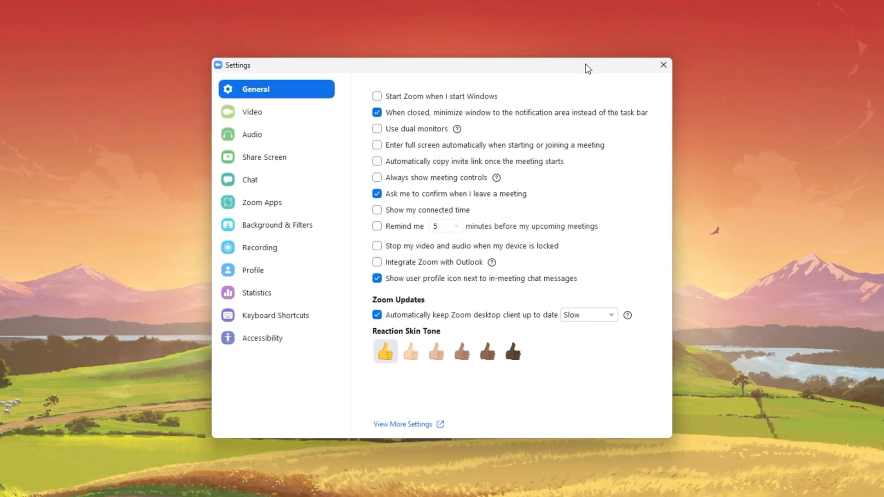
pyautogui.click(253, 111)
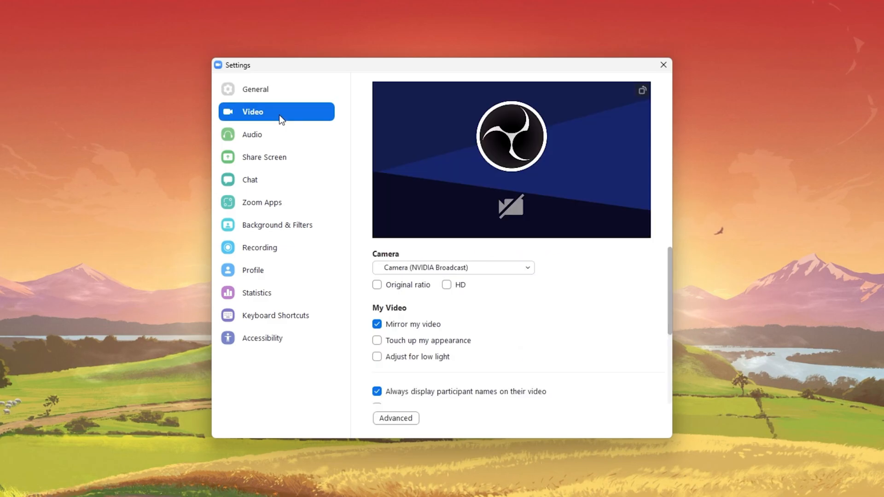
pyautogui.moveTo(310, 154)
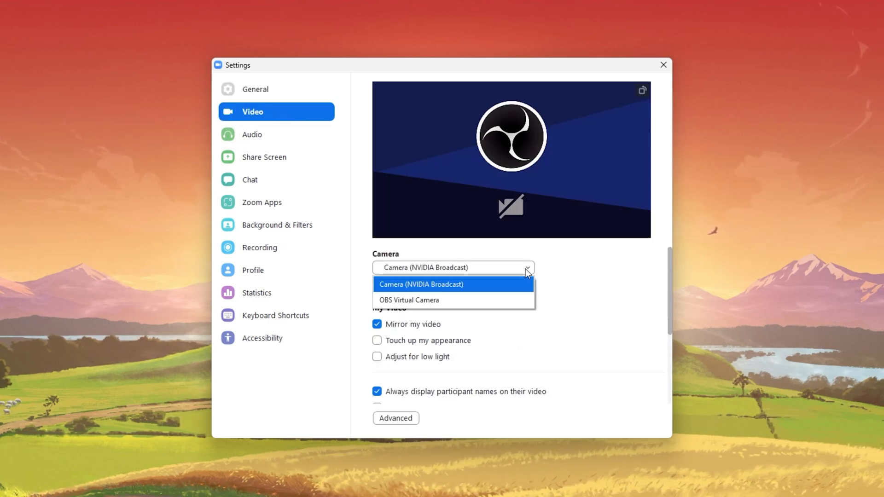
# Keep Camera (NVIDIA Broadcast) selected and rotate the preview 90°
pyautogui.click(420, 285)
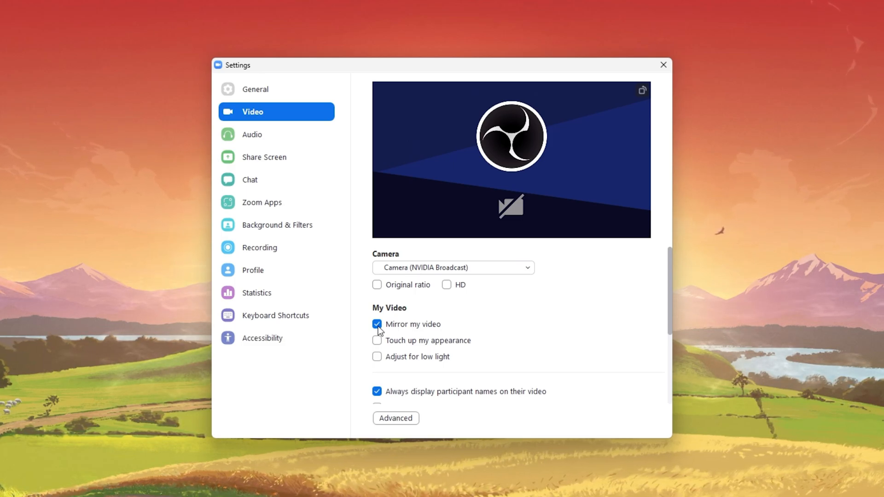
pyautogui.moveTo(642, 91)
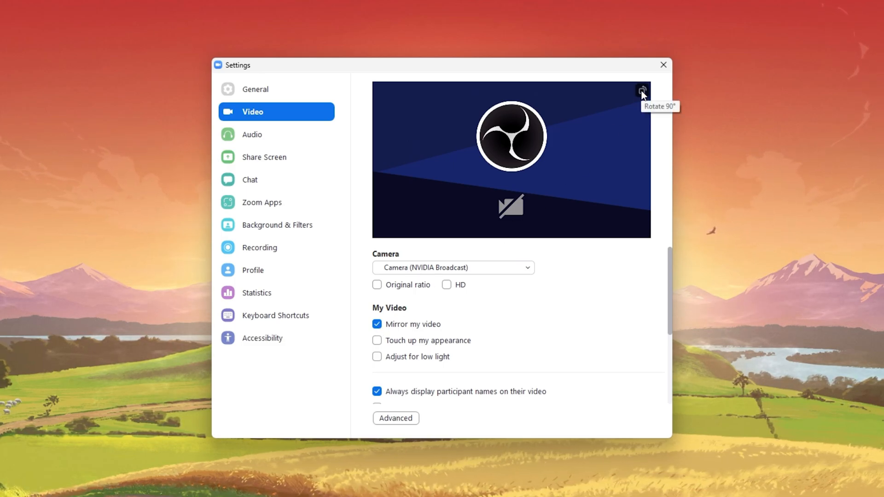
pyautogui.click(641, 91)
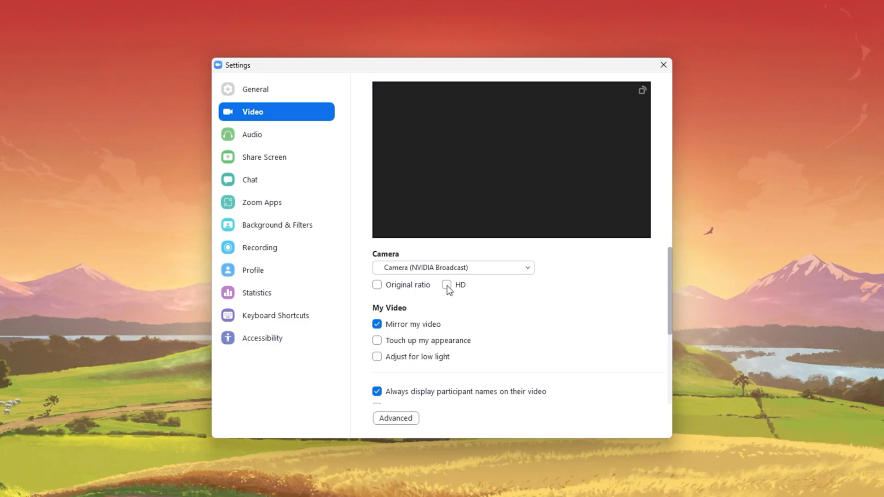
pyautogui.click(446, 284)
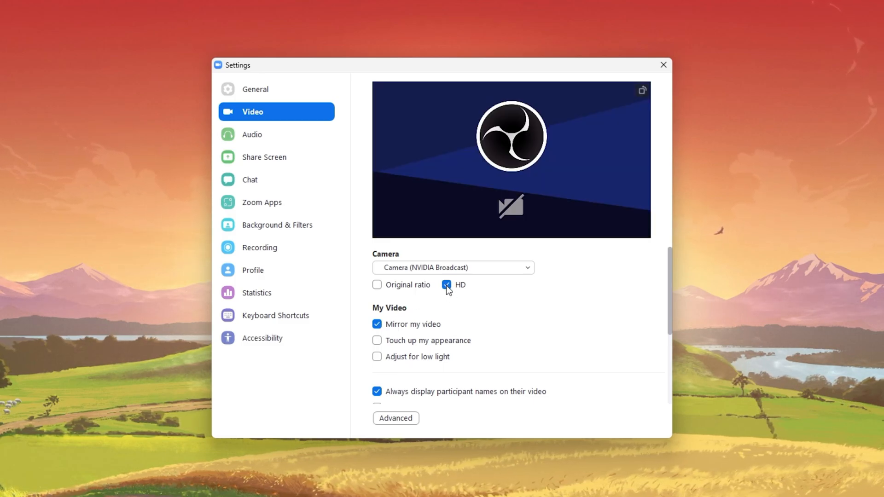
pyautogui.click(445, 284)
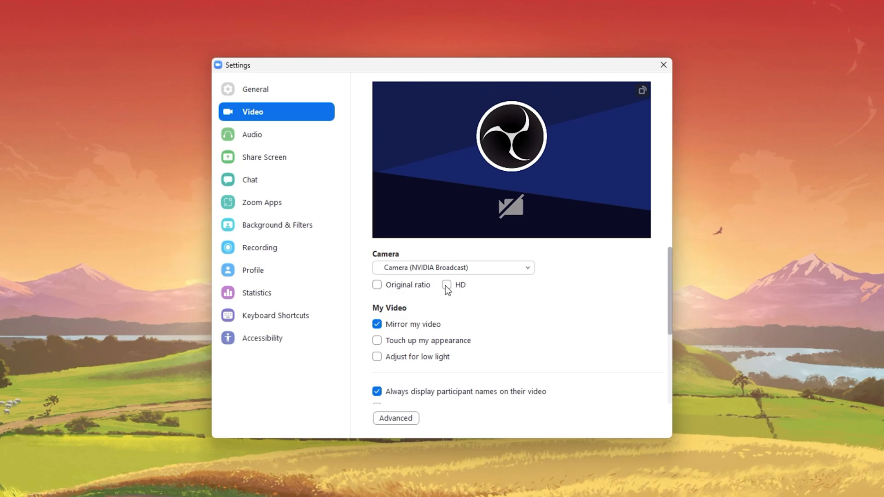
pyautogui.scroll(-3)
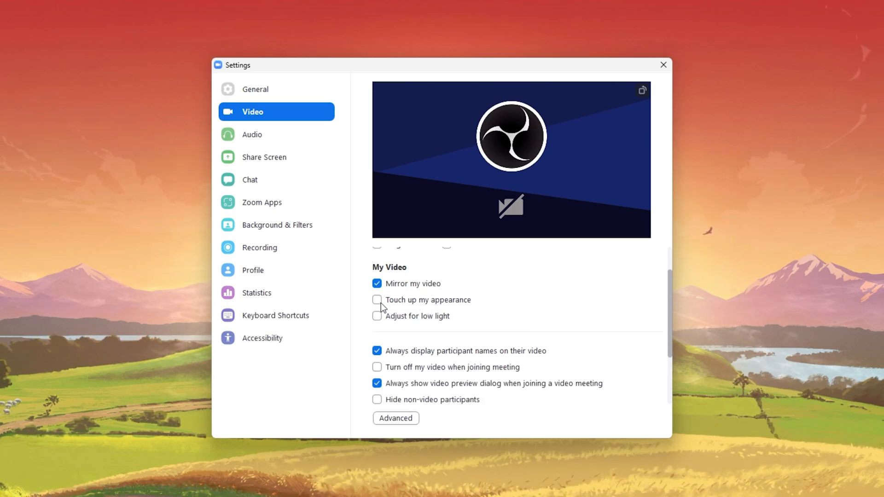
pyautogui.click(376, 299)
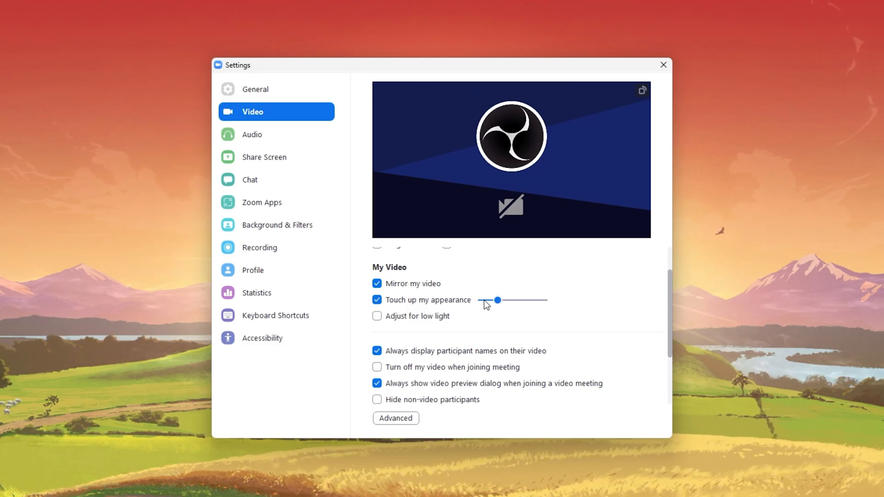
pyautogui.click(376, 316)
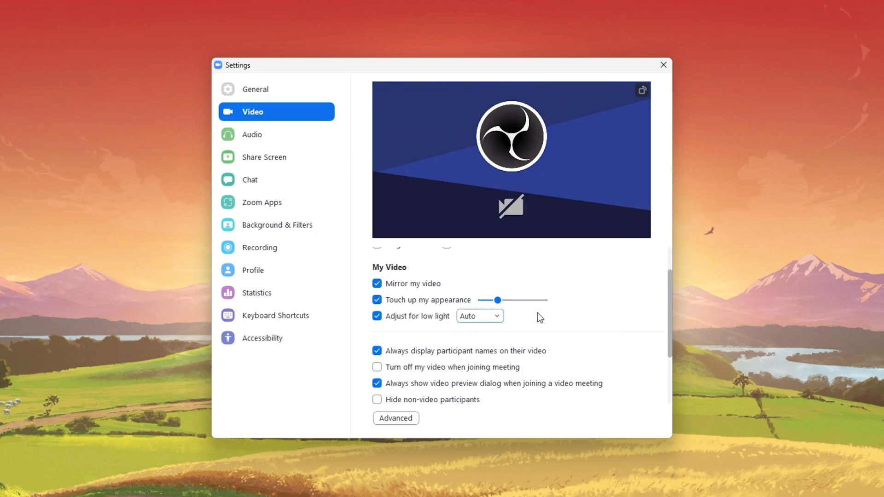
pyautogui.click(376, 315)
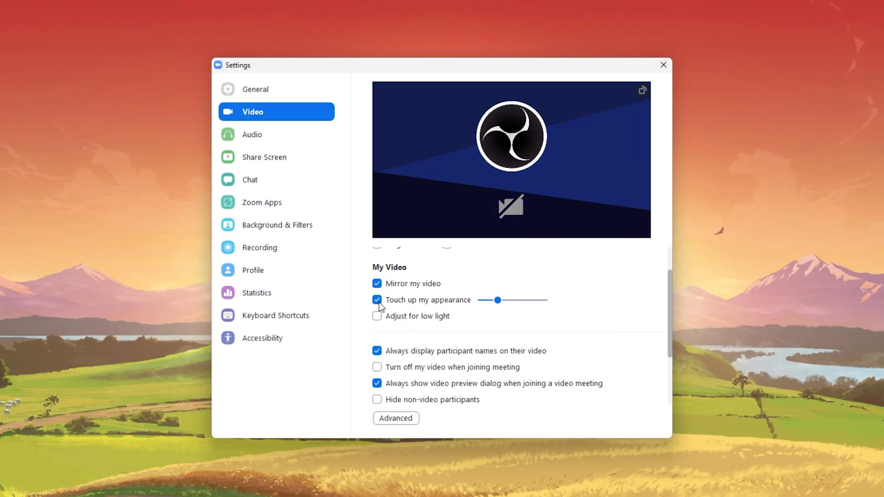
pyautogui.click(376, 299)
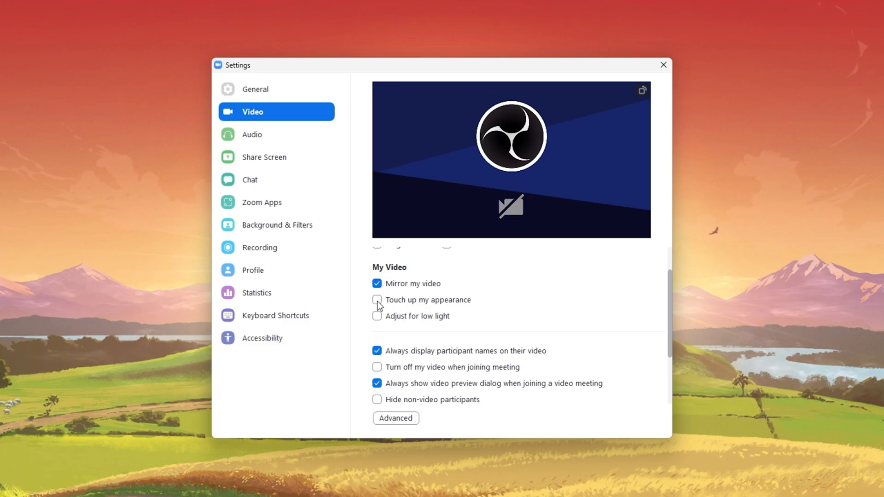
pyautogui.moveTo(416, 295)
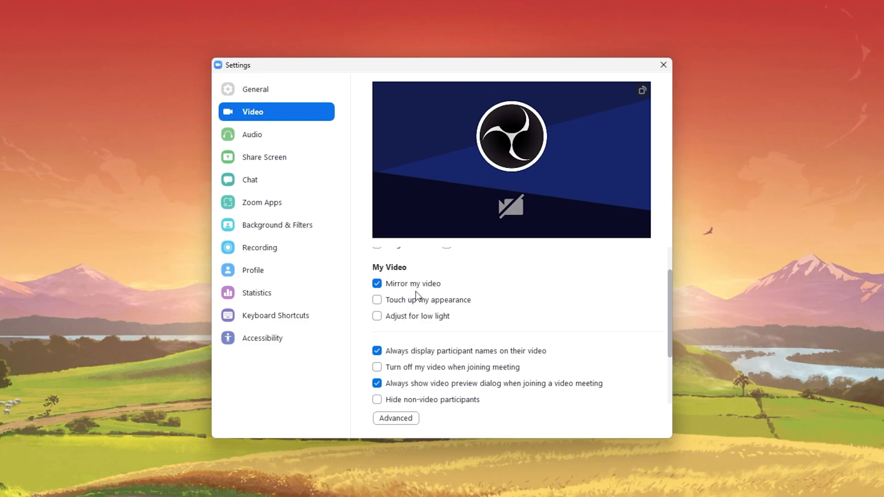